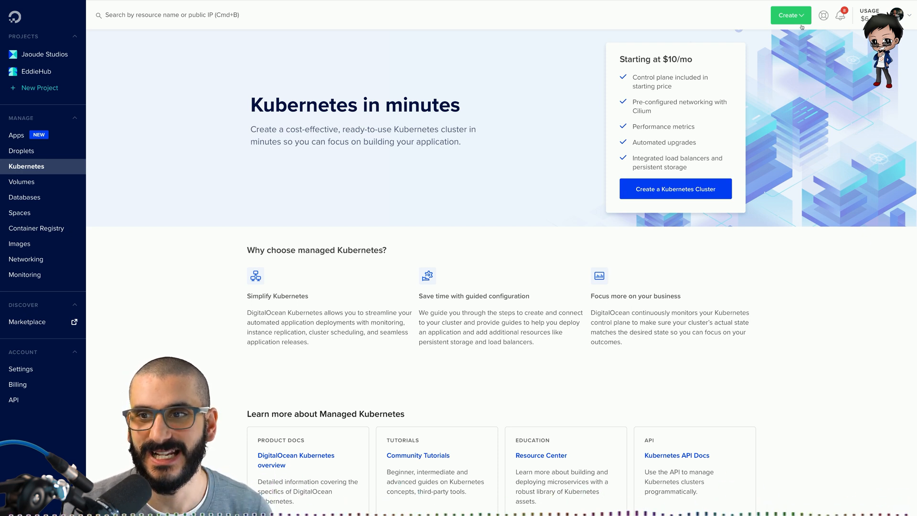
Step: Start a new Kubernetes cluster from the green Create menu
click(789, 15)
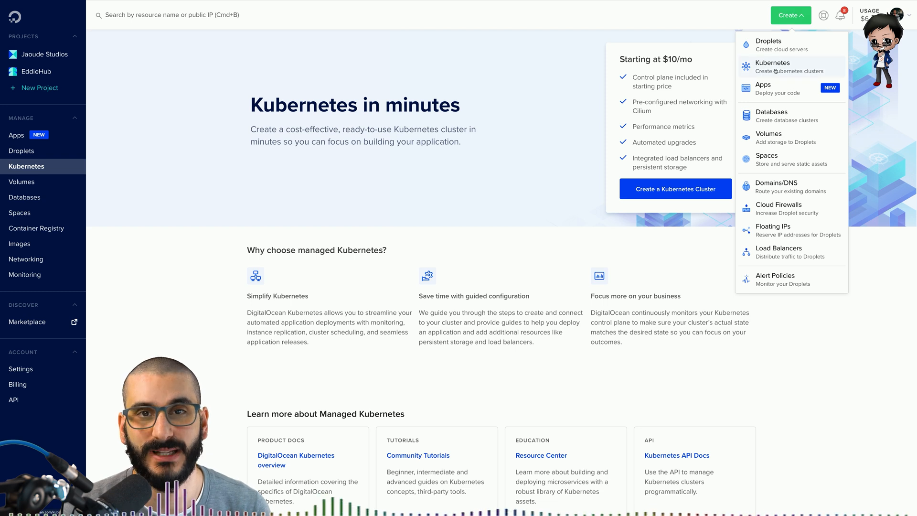
click(772, 66)
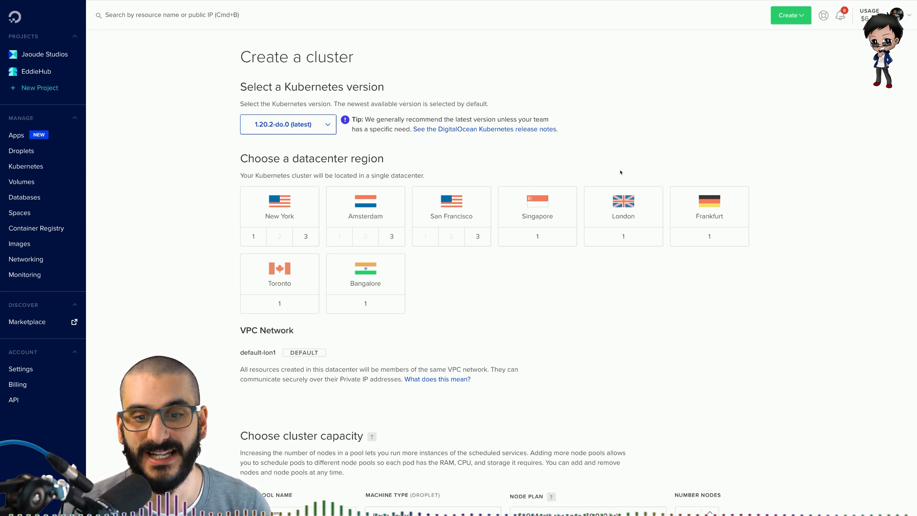
Step: Create a London-region cluster with one $10/month basic node
click(622, 208)
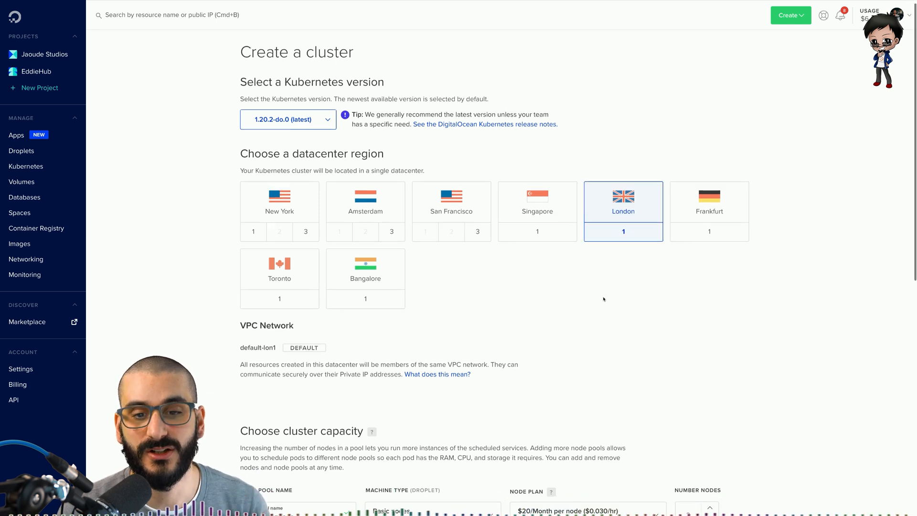
scroll(down, 3)
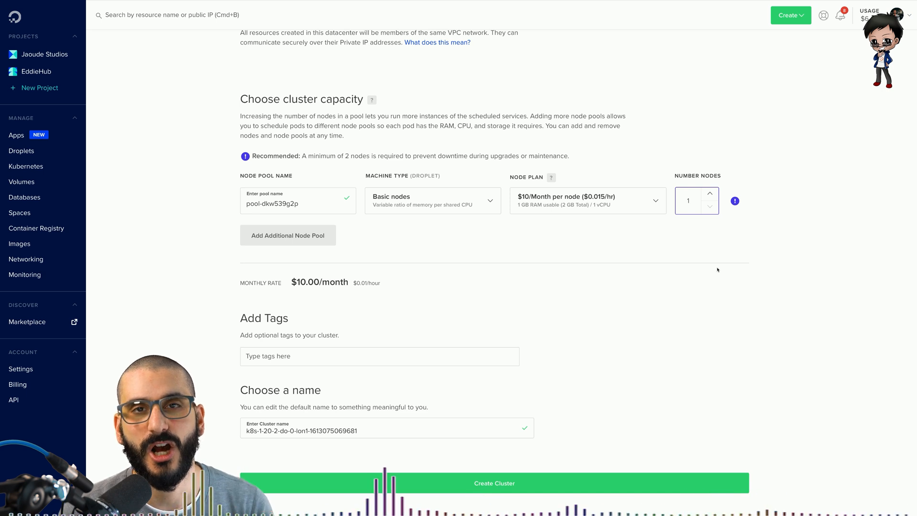
scroll(down, 3)
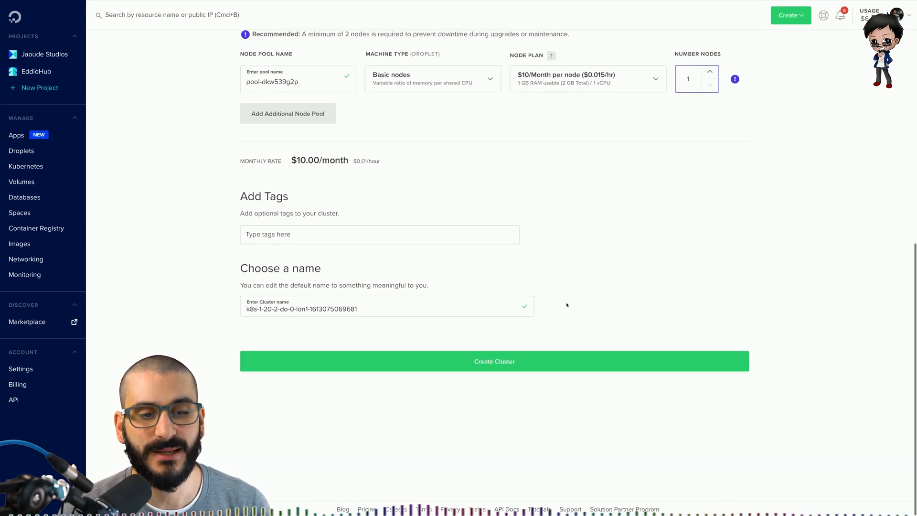
click(494, 361)
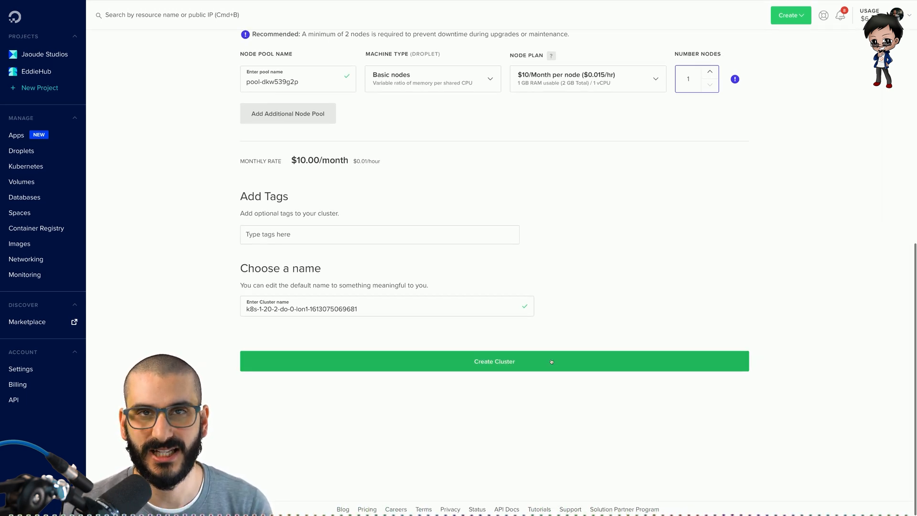
click(493, 361)
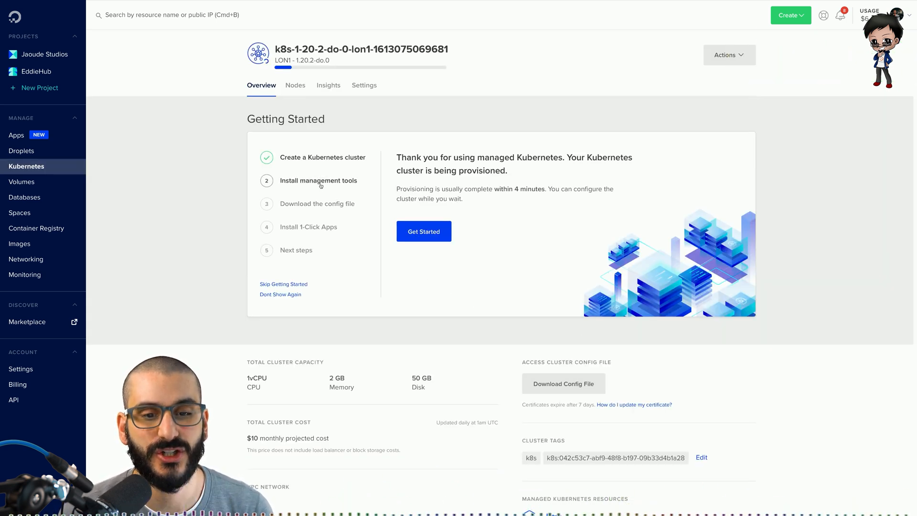
Step: Begin the cluster's Get Started guide and continue to the 1-Click Apps step
click(318, 180)
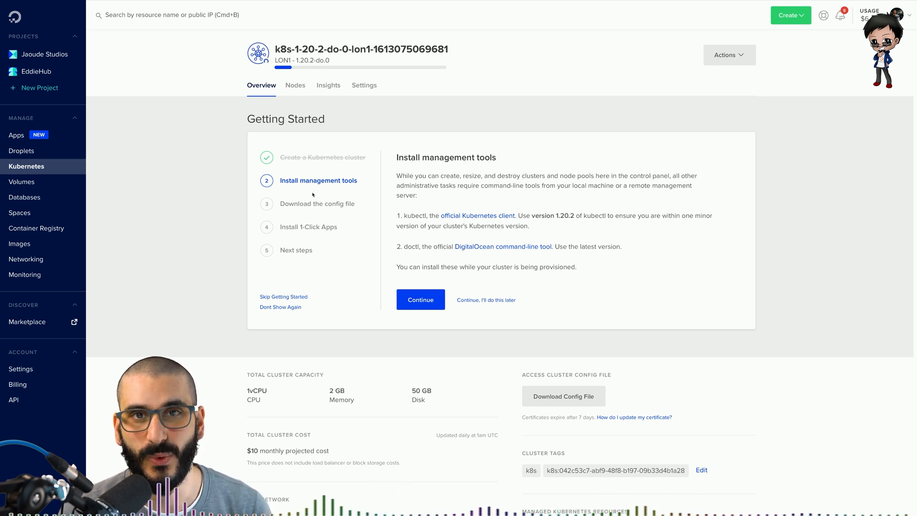
click(419, 300)
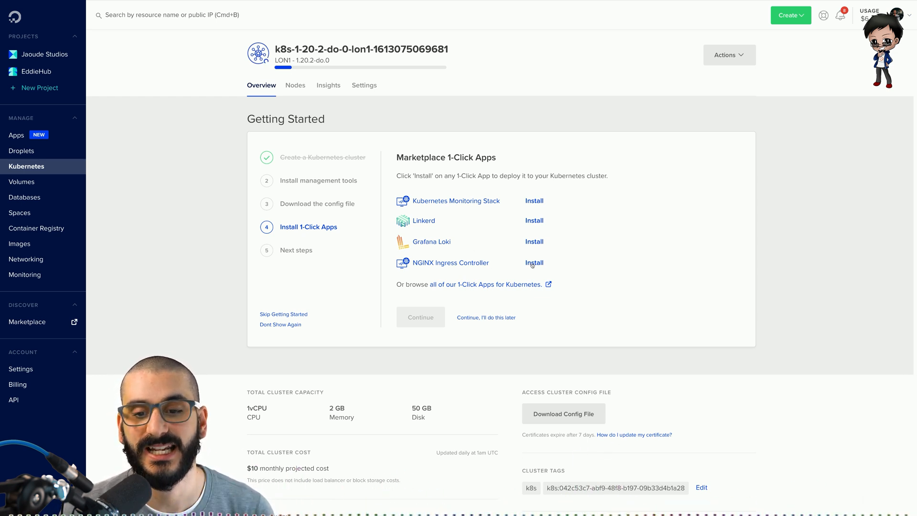
Step: Install the NGINX Ingress Controller 1-Click App on the cluster
click(534, 262)
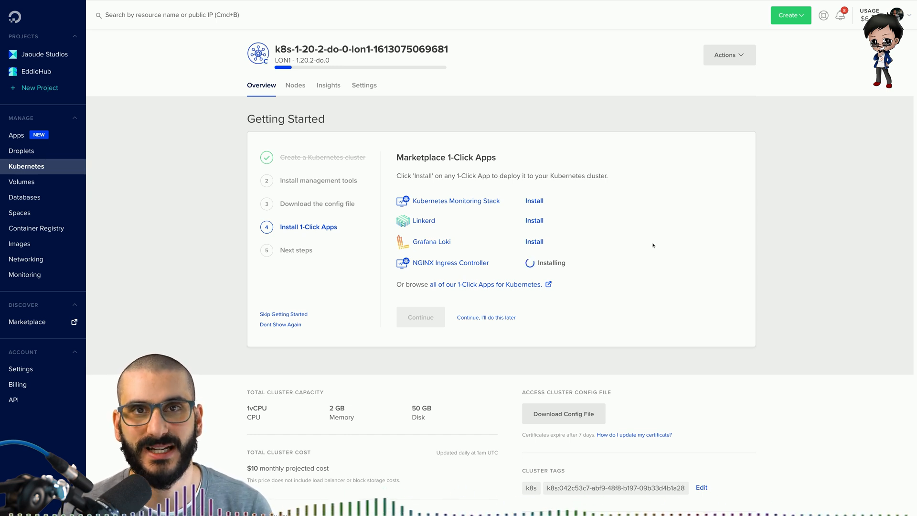
mouse_move(671, 142)
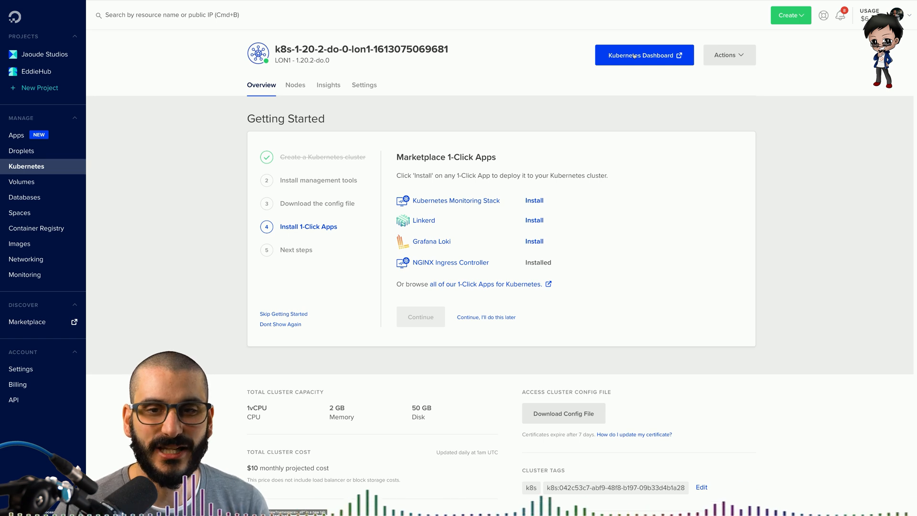
Step: Open the cluster's Kubernetes Dashboard, view the empty Ingresses list, and start a new resource
click(641, 54)
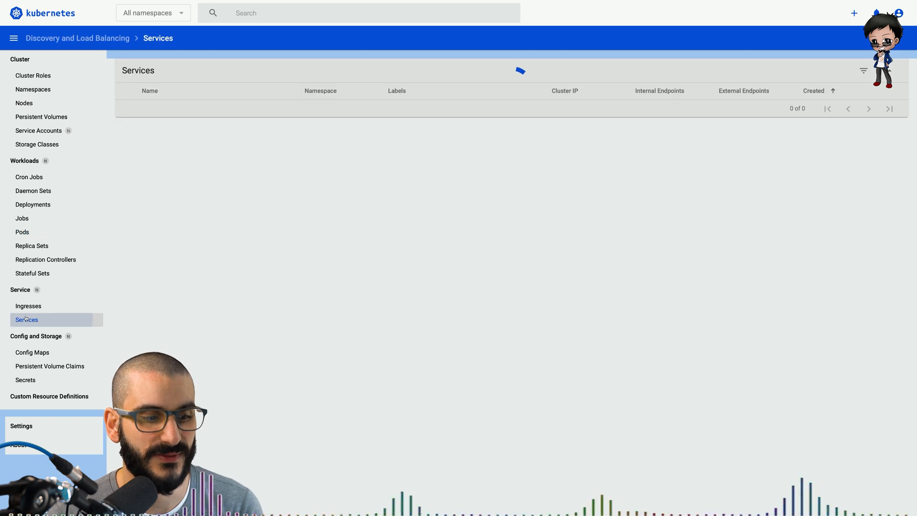
click(28, 306)
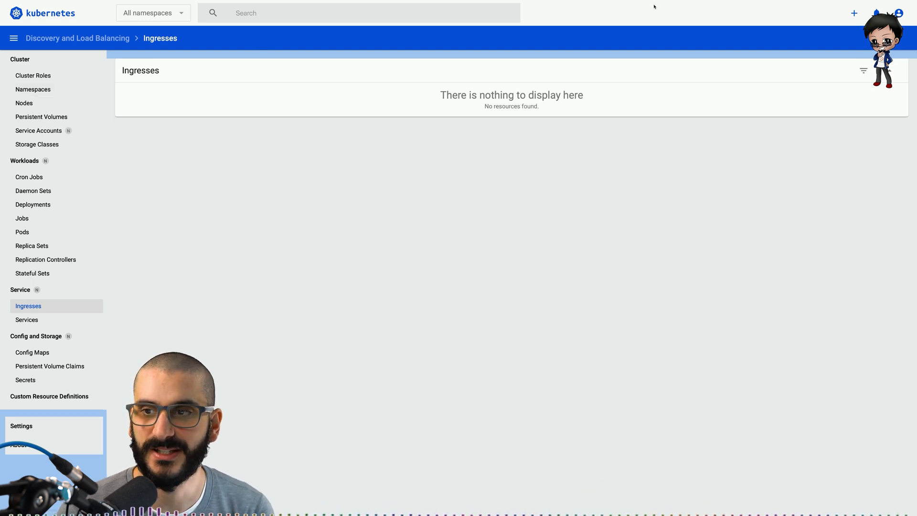
click(854, 13)
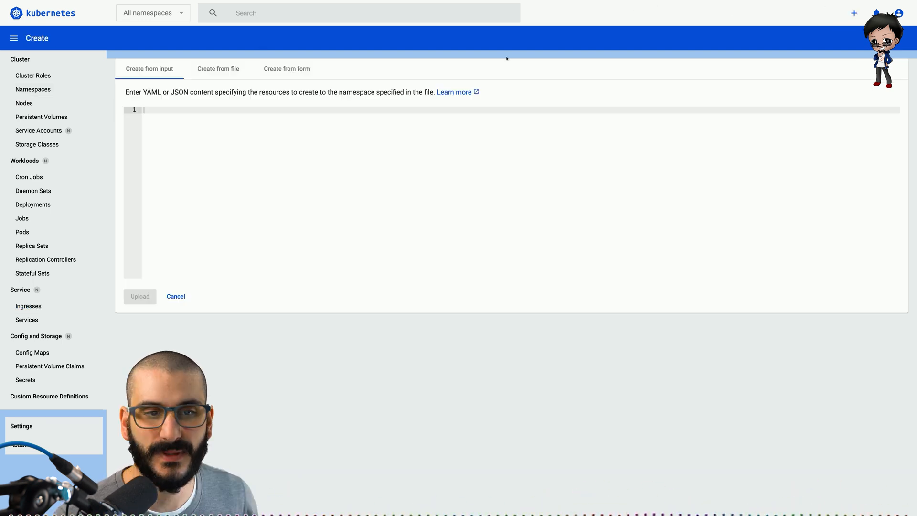
mouse_move(392, 102)
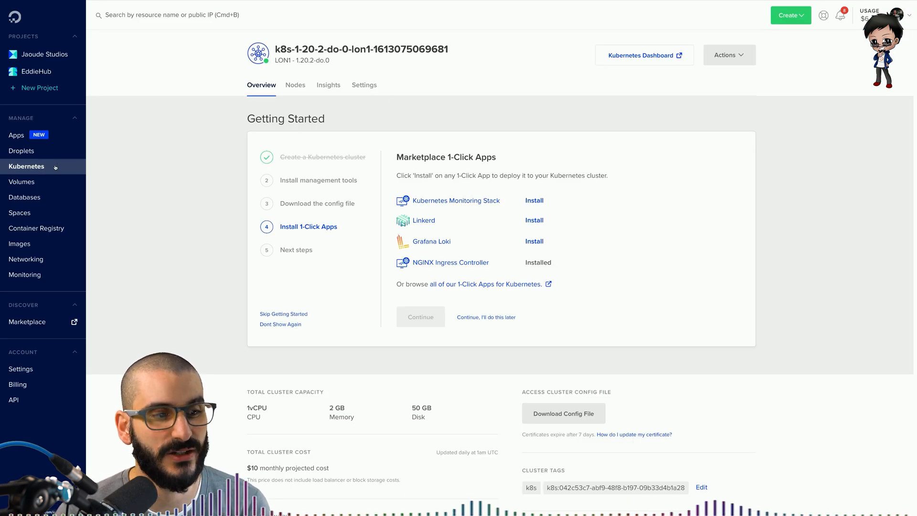
Step: Check Networking's Load Balancers for the healthy load balancer at 68.183.254.95
click(26, 167)
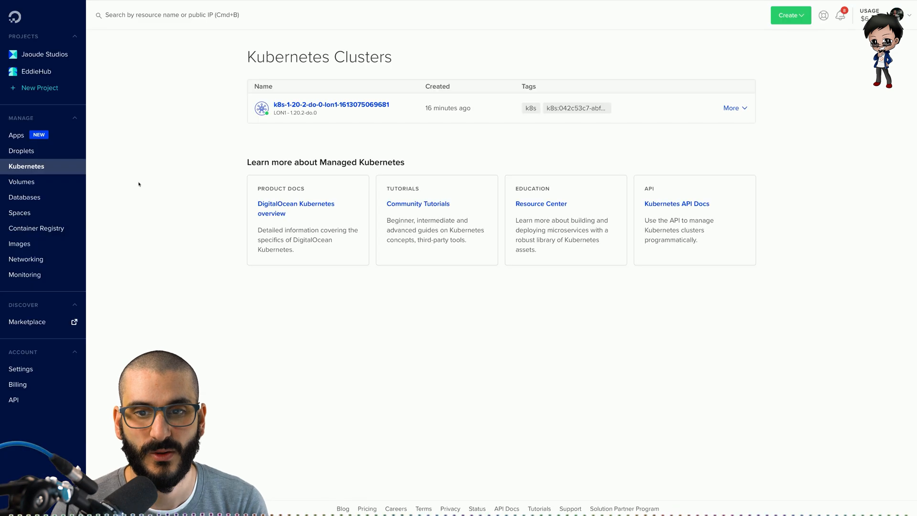
mouse_move(448, 107)
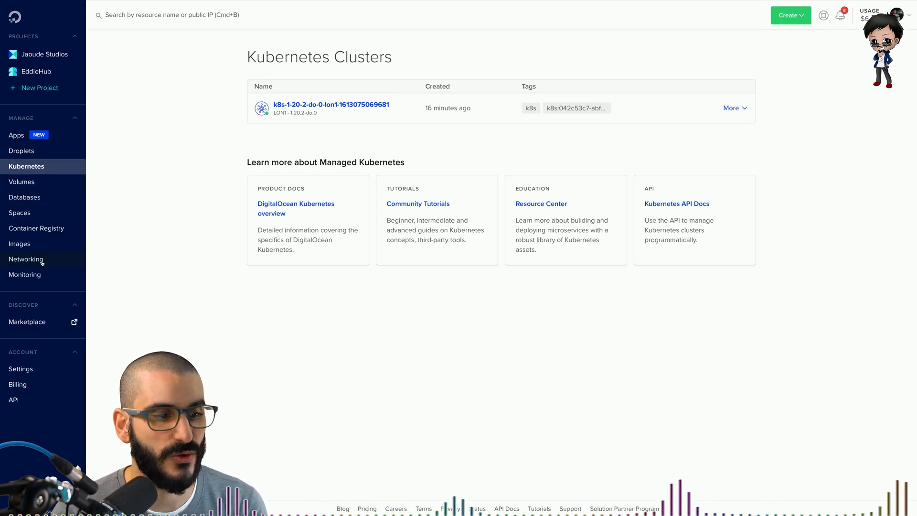
click(26, 258)
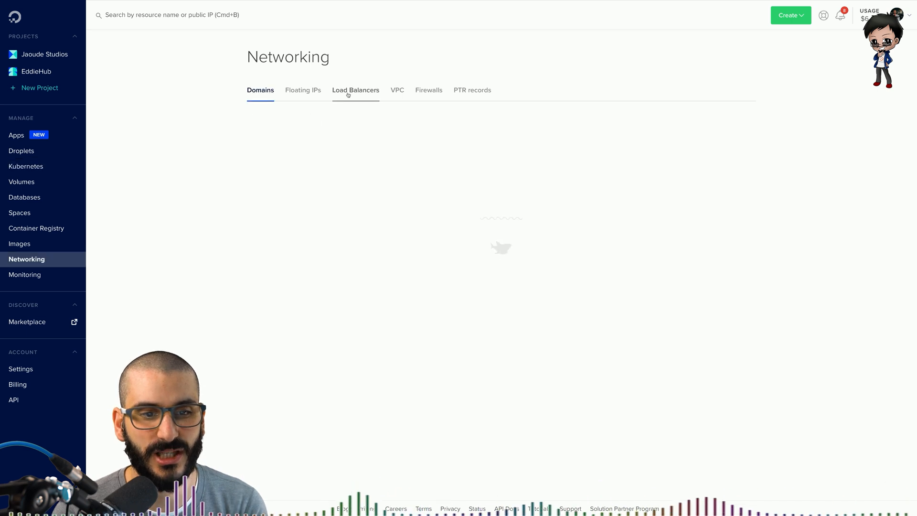
click(355, 91)
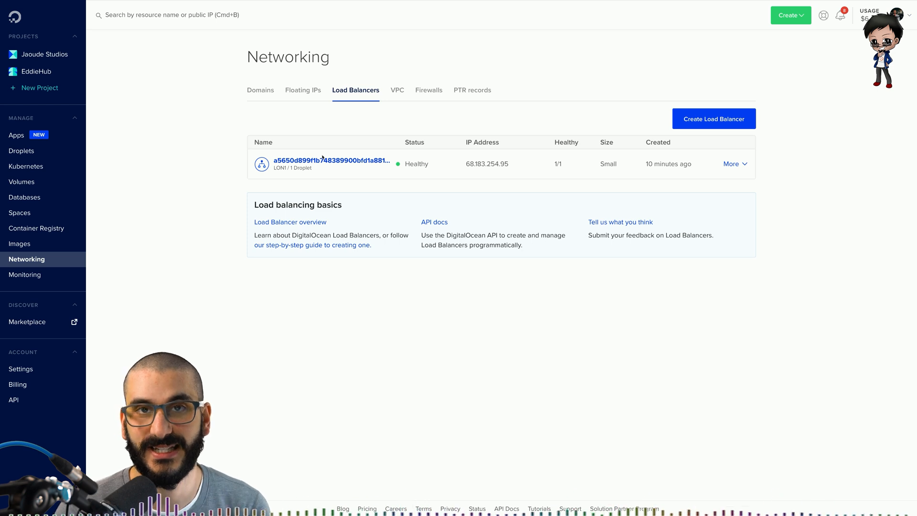
mouse_move(57, 169)
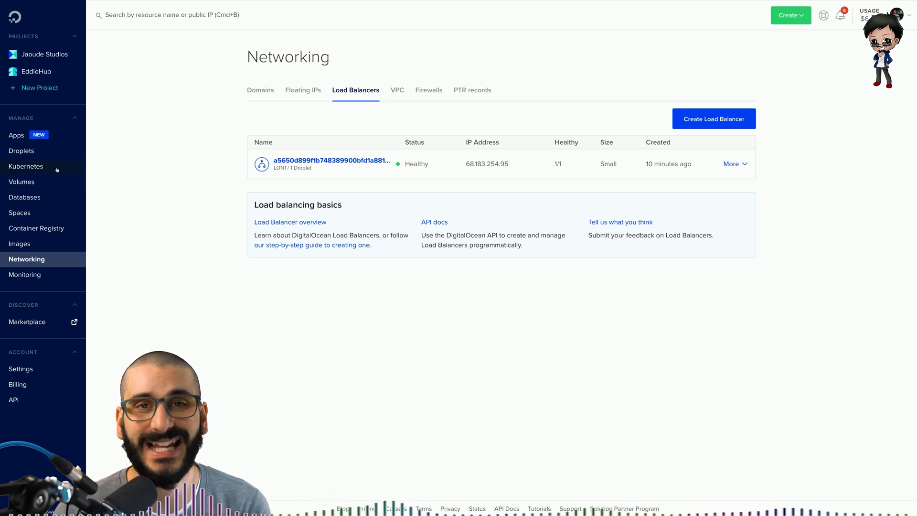
click(26, 166)
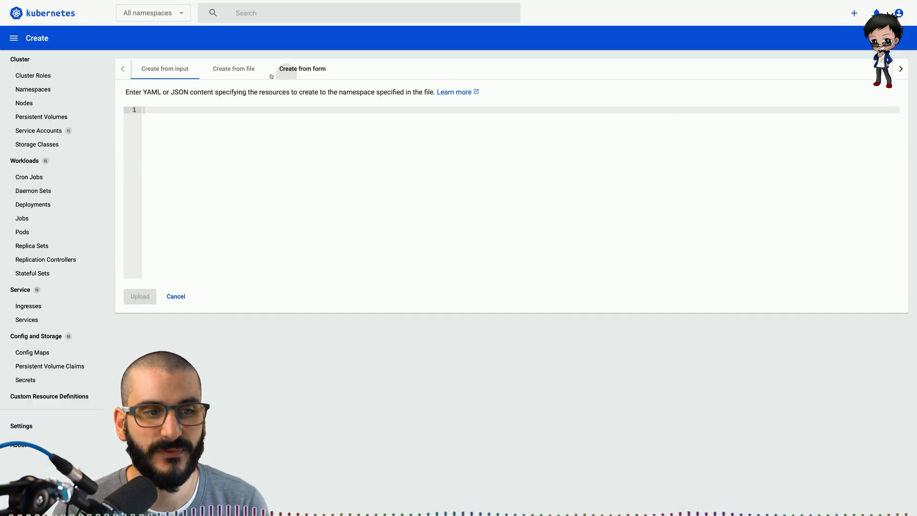
Step: Fill the deploy form with app nginx10, image nginx, and an internal service on port 80
click(302, 68)
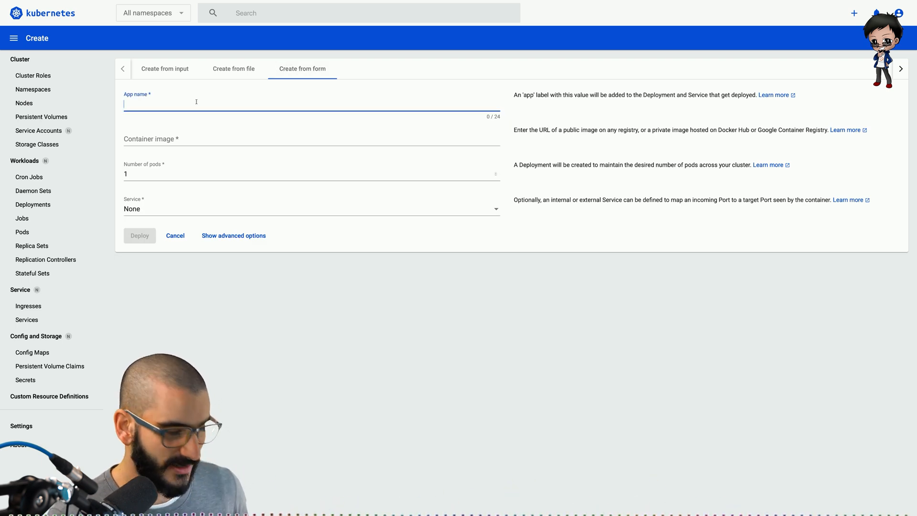
text(nginx1)
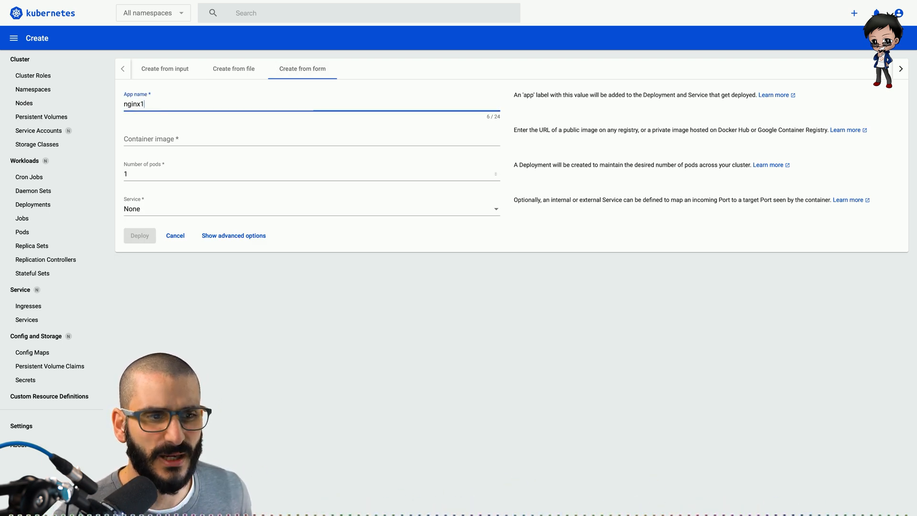
text(0)
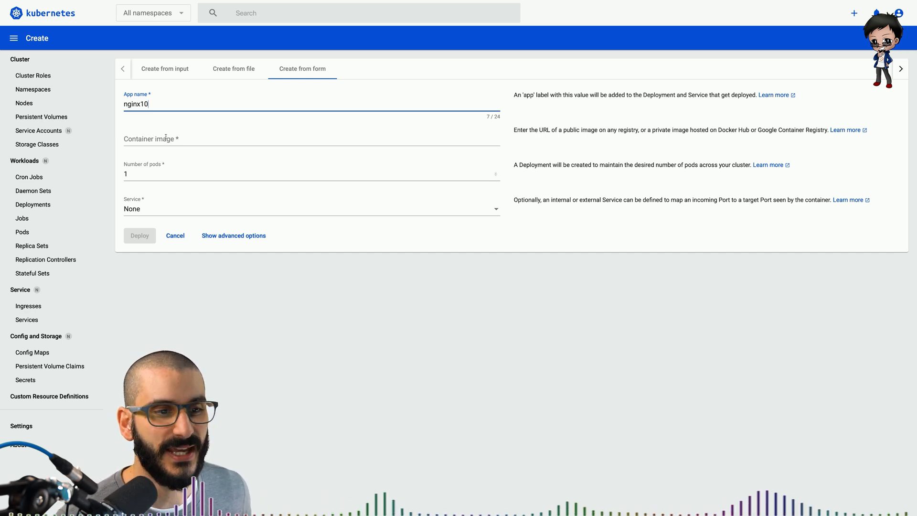
click(312, 138)
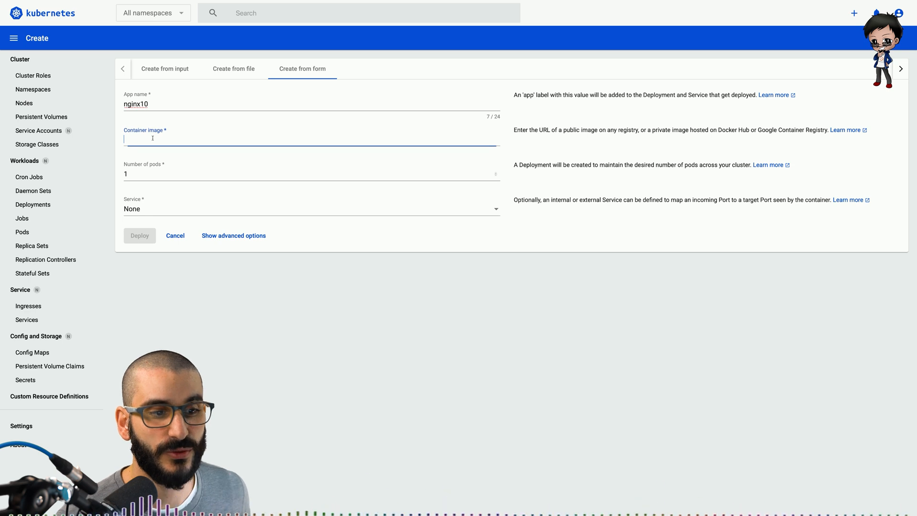
text(nginx)
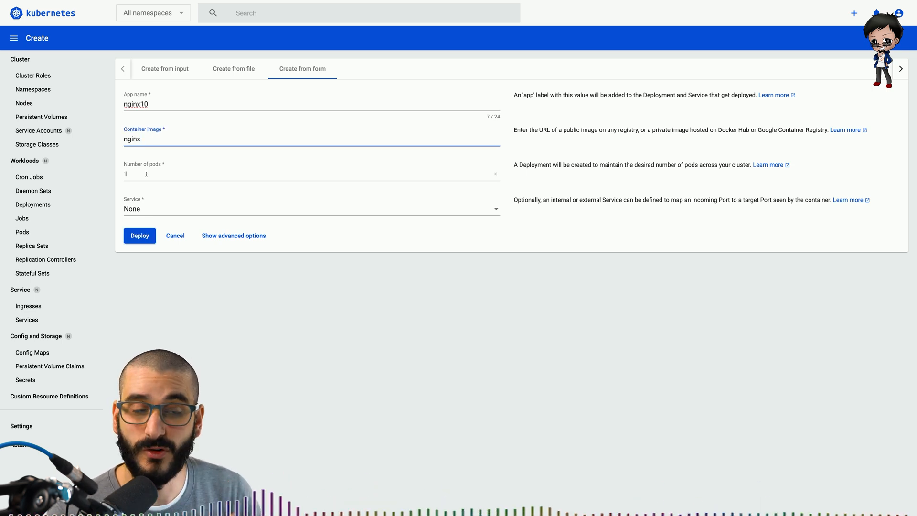
click(310, 209)
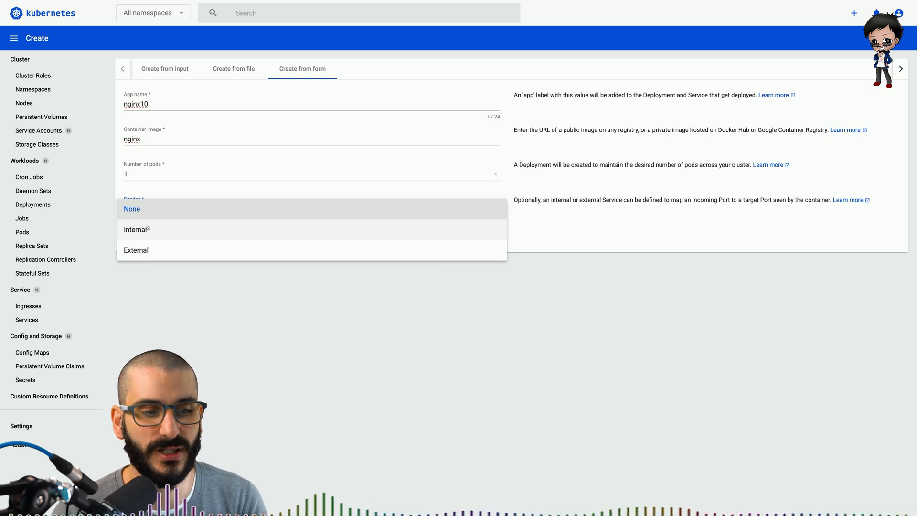
click(137, 229)
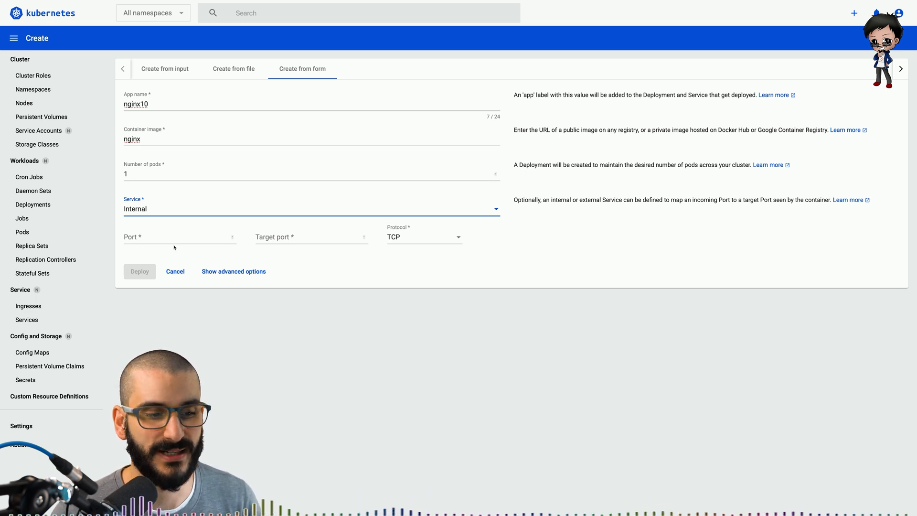
text(80)
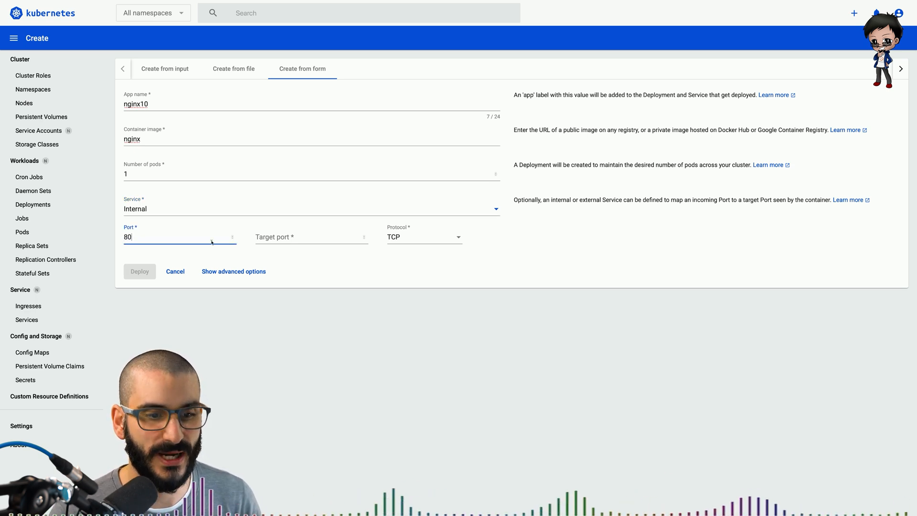
text(08)
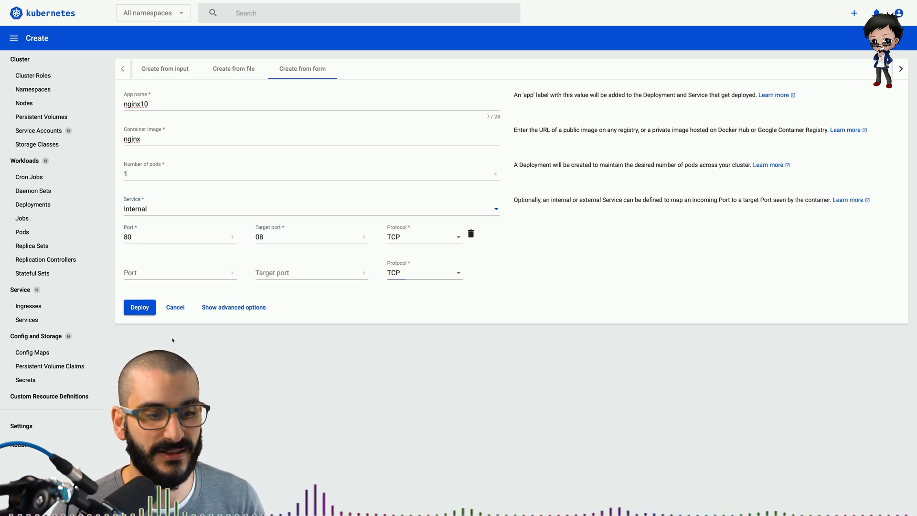
Step: Deploy nginx10, then deploy nginx11 from the nginx image with an internal service on port 80
click(139, 307)
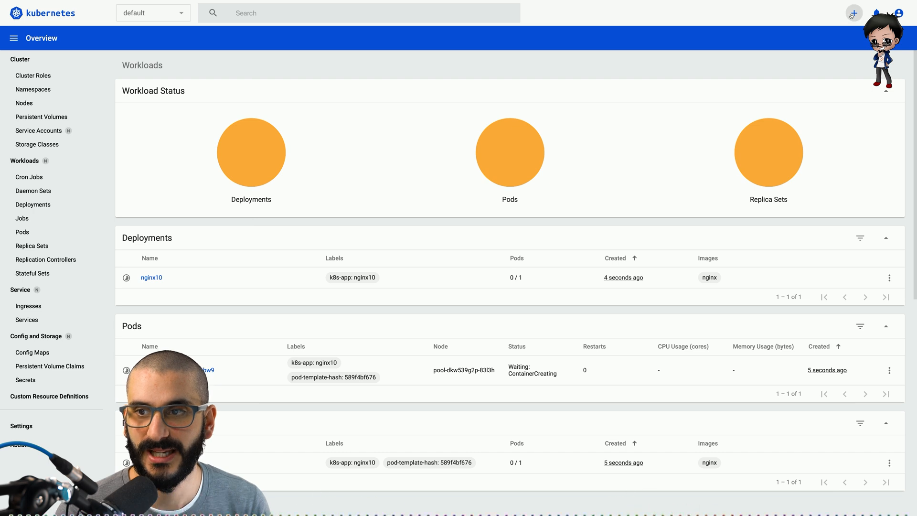
click(854, 13)
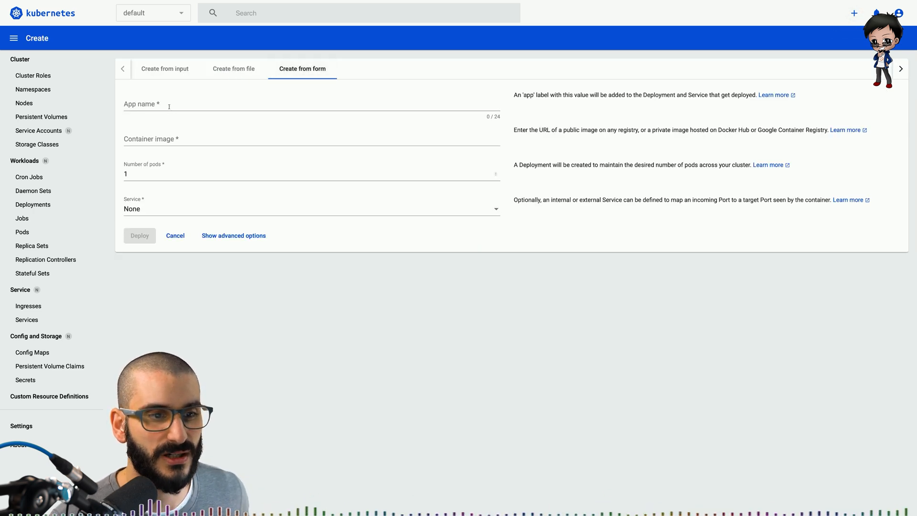
text(nginx11)
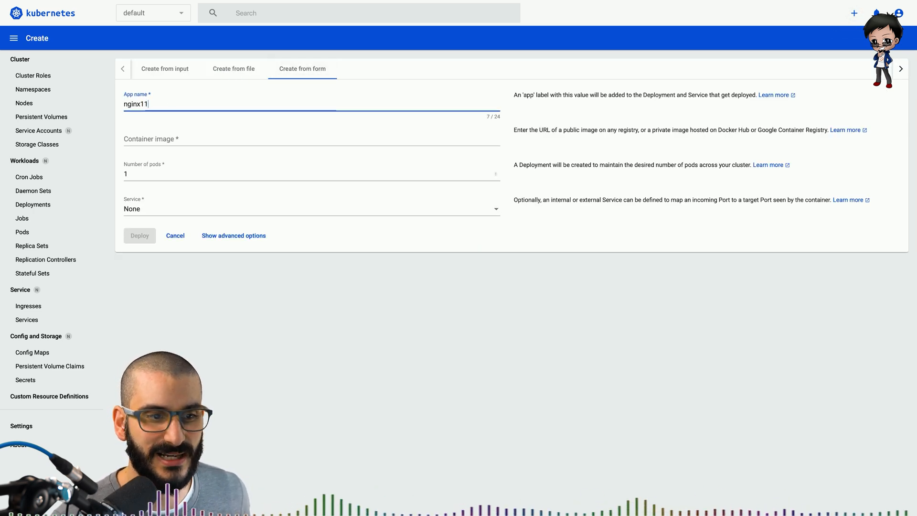
text(nginx)
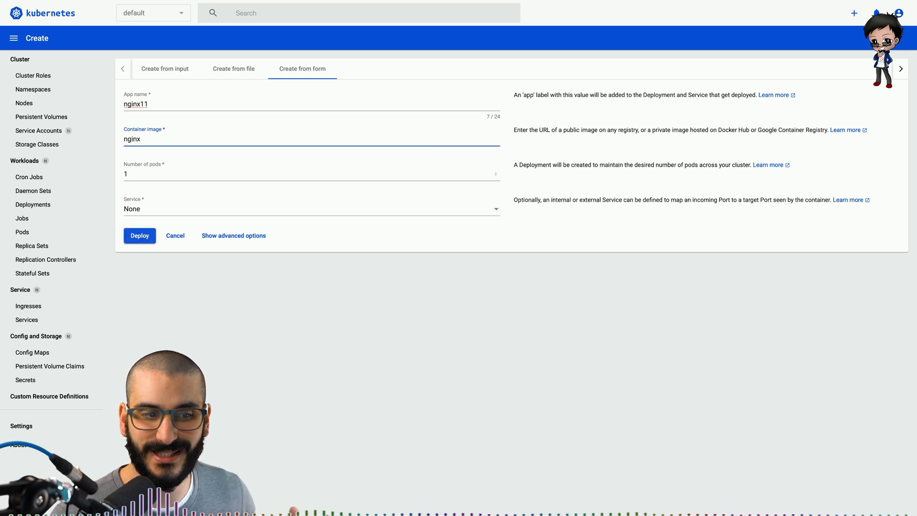
click(311, 208)
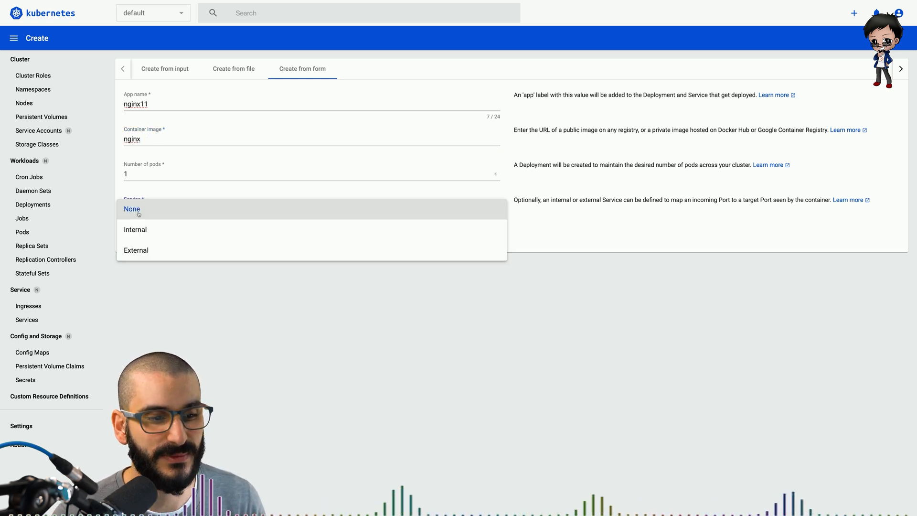
click(136, 229)
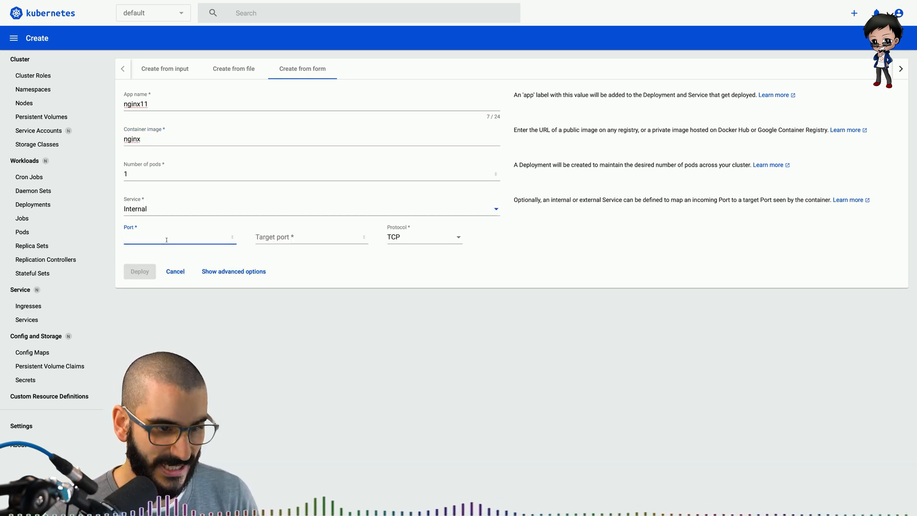
text(80)
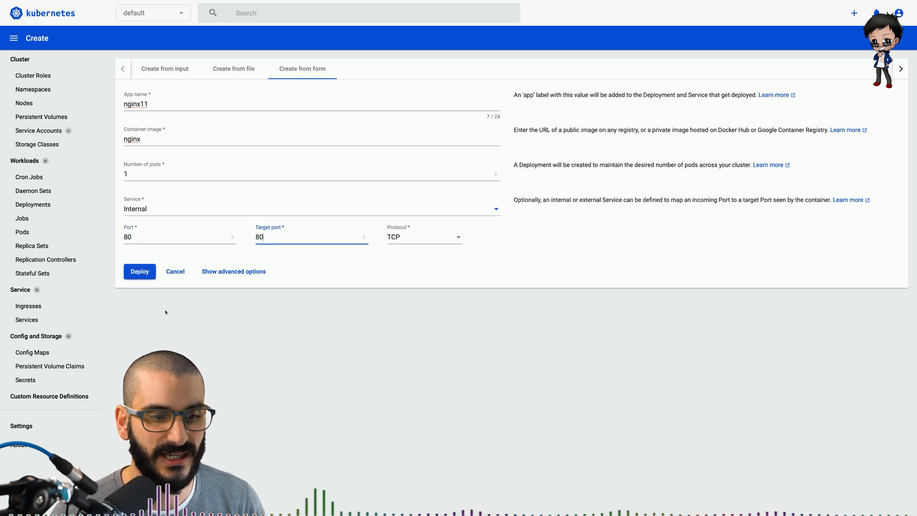
click(139, 271)
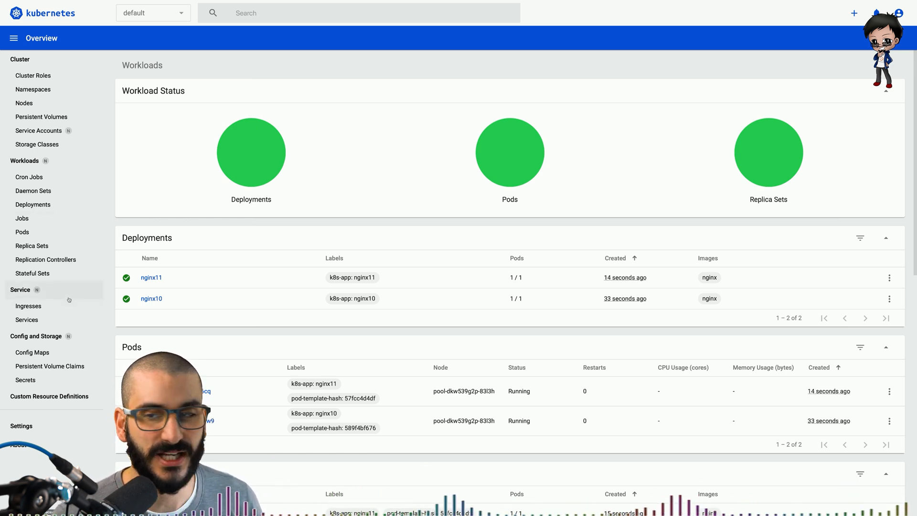
Step: Paste the 'web' Ingress YAML and set hosts nginx10-test and nginx11-test.dashboardhub.io
click(854, 13)
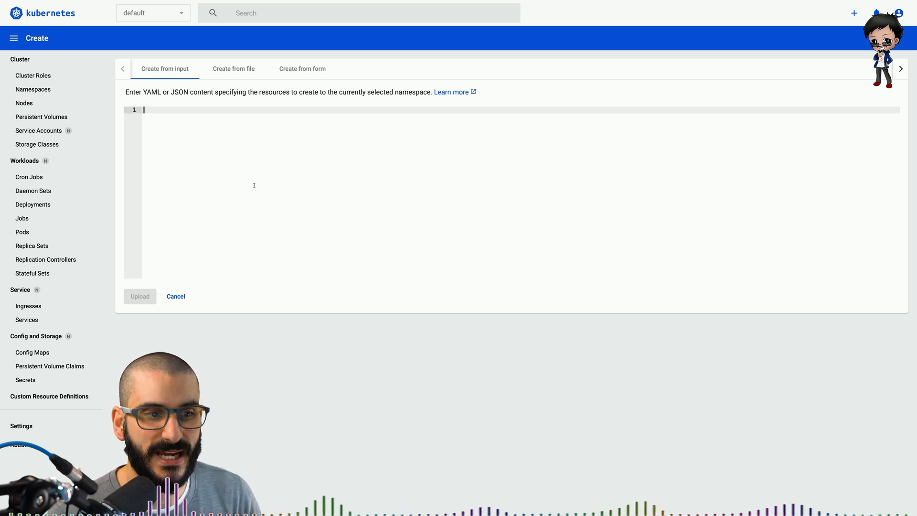
text(apiVersion: networking.k8s.io/v1beta1)
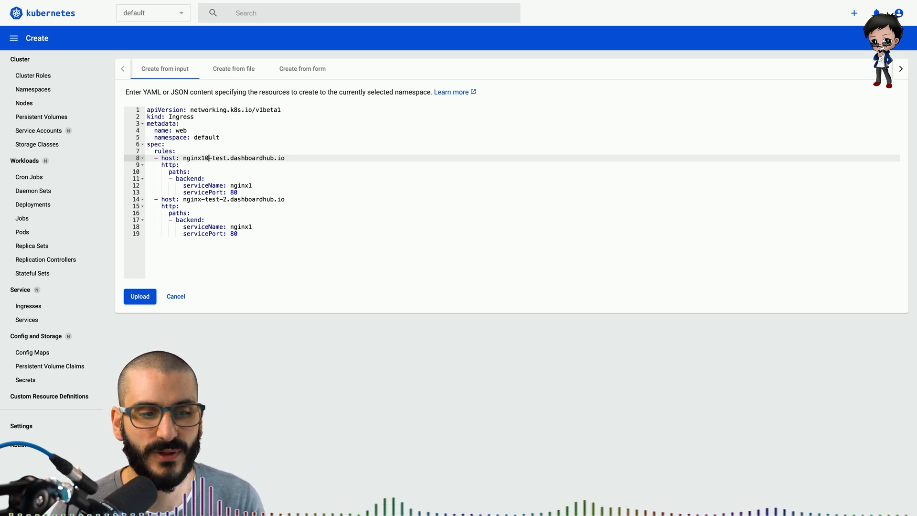
click(253, 185)
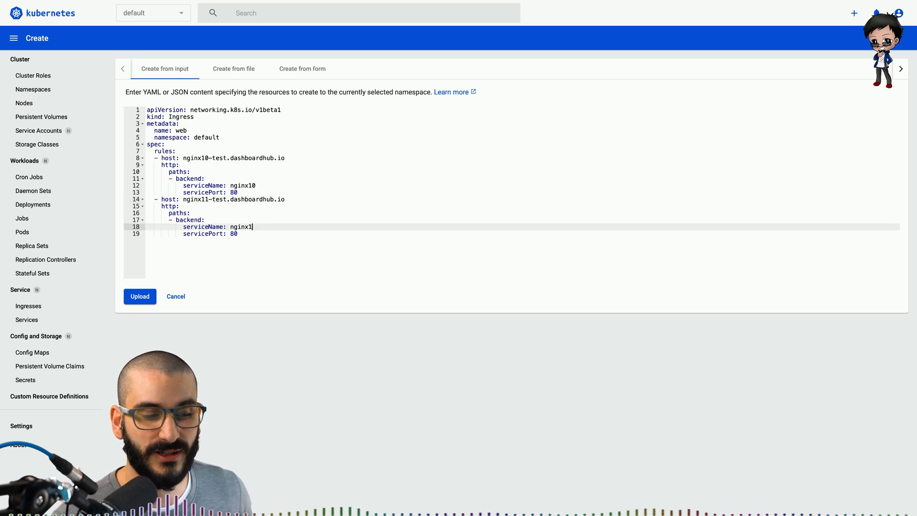
text(1)
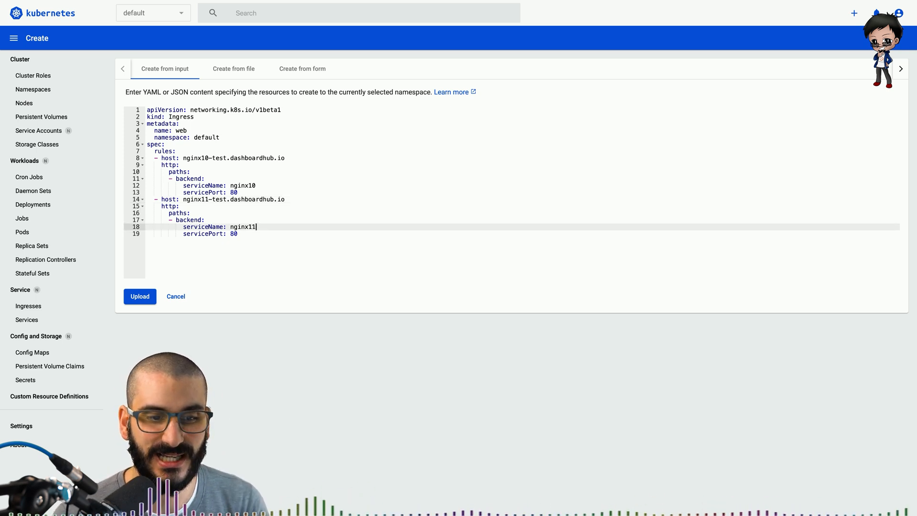
mouse_move(158, 315)
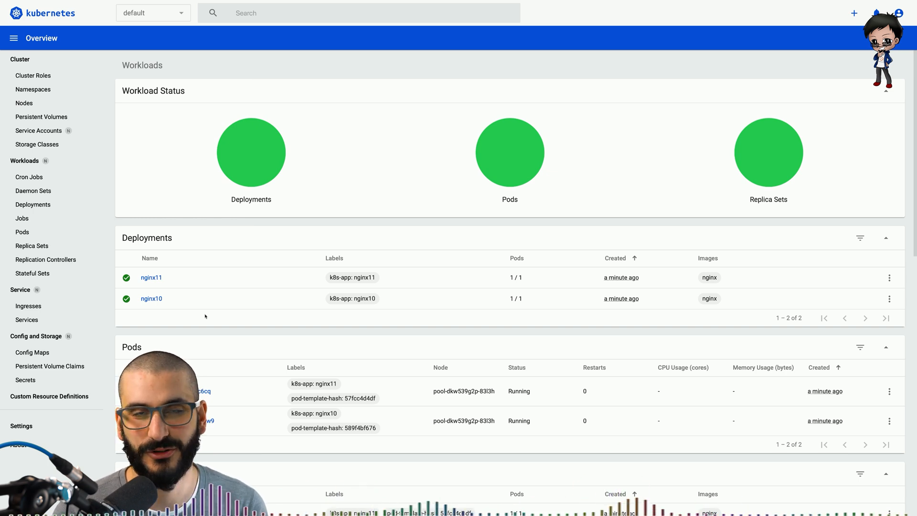
Step: Browse Services, then Ingresses, to find the new web ingress
click(26, 320)
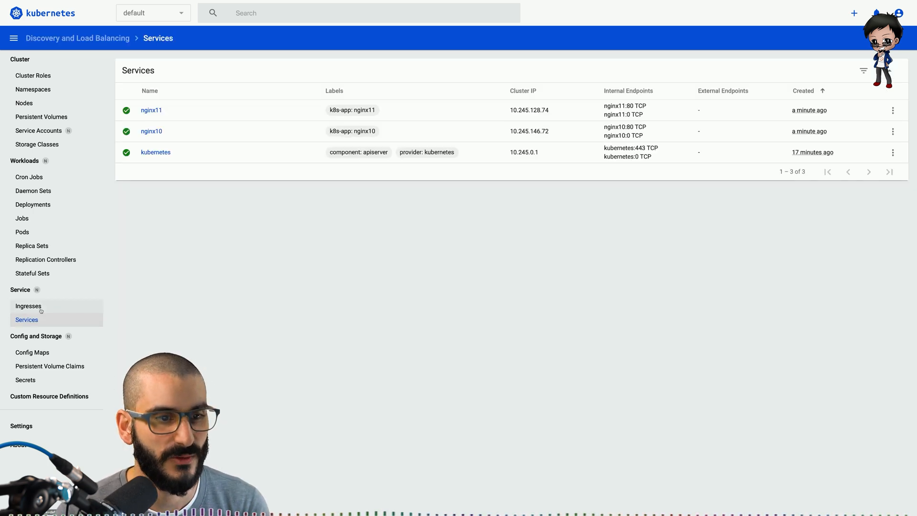
click(28, 305)
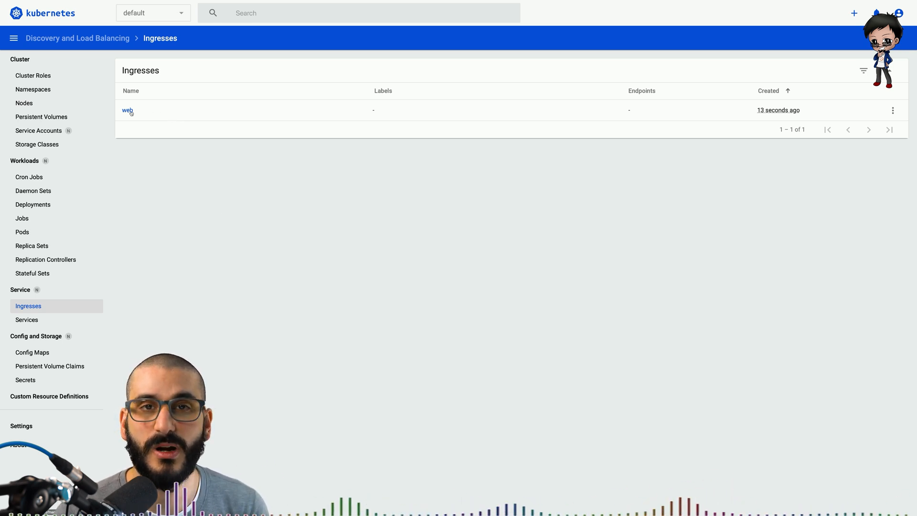
mouse_move(171, 211)
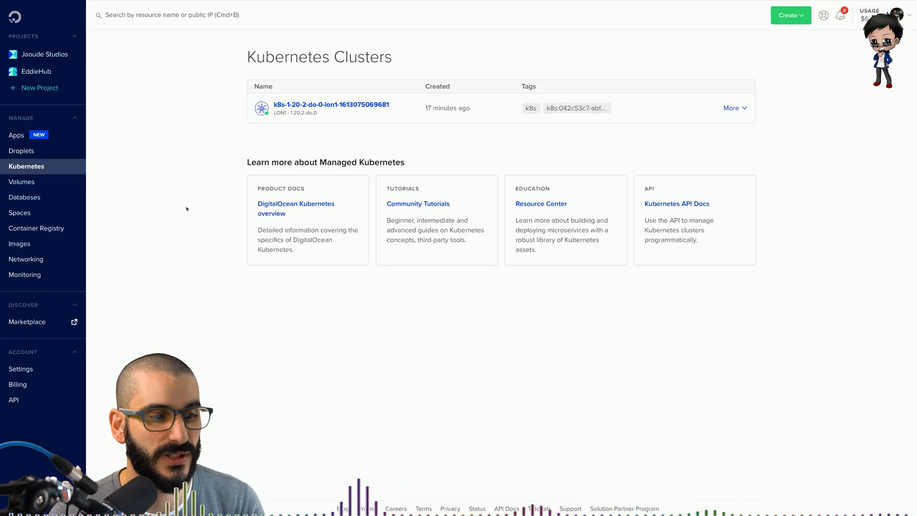
Step: Add A records nginx10-test and nginx11-test to dashboardhub.io, pointing at load balancer 68.183.254.95
click(26, 259)
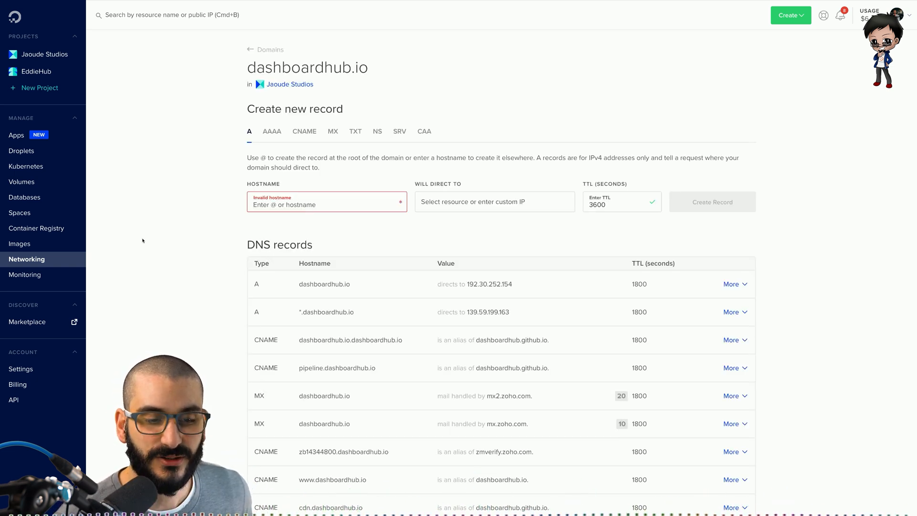
text(nginx10-test)
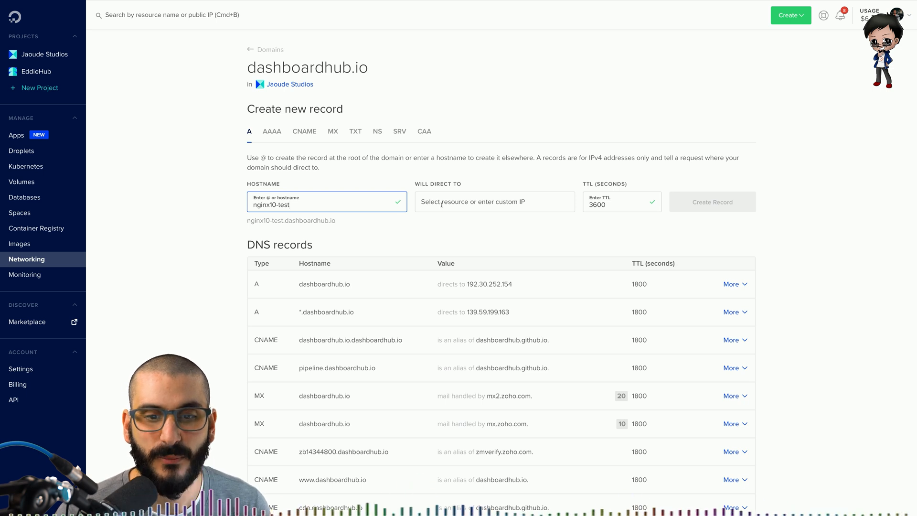
click(495, 201)
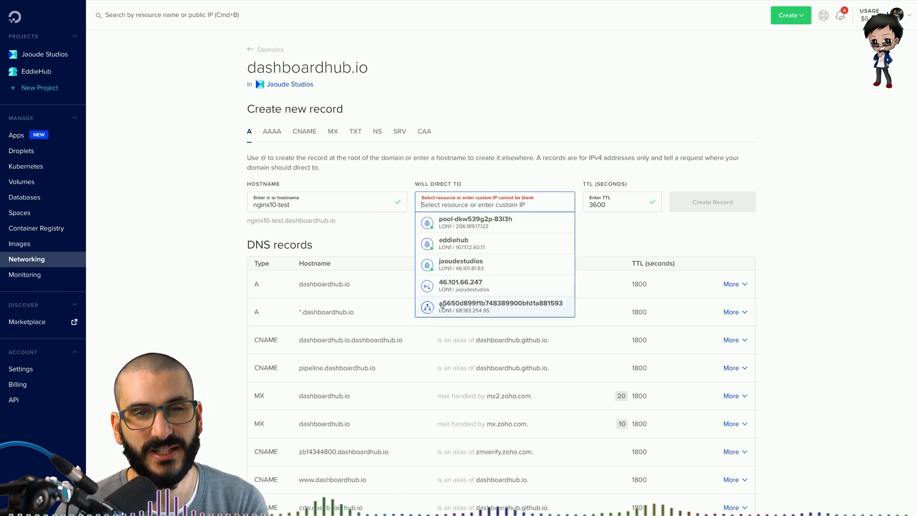
click(494, 306)
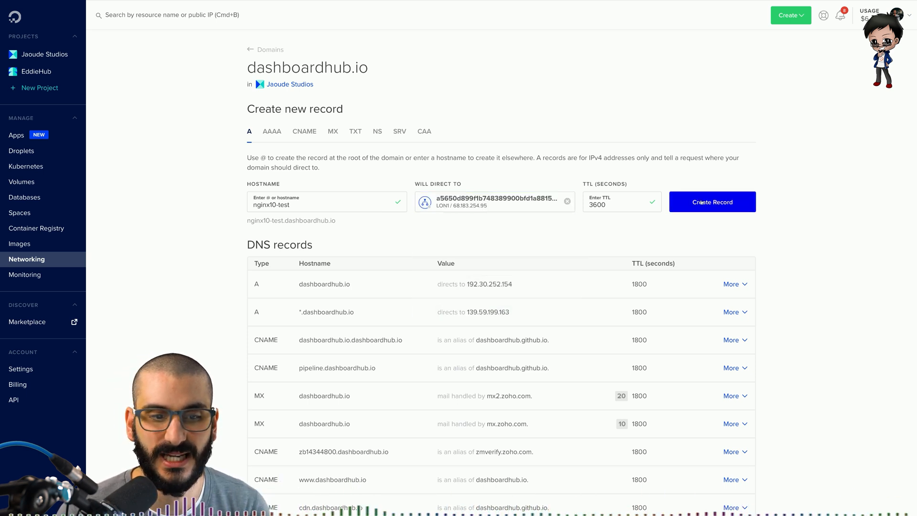
click(712, 202)
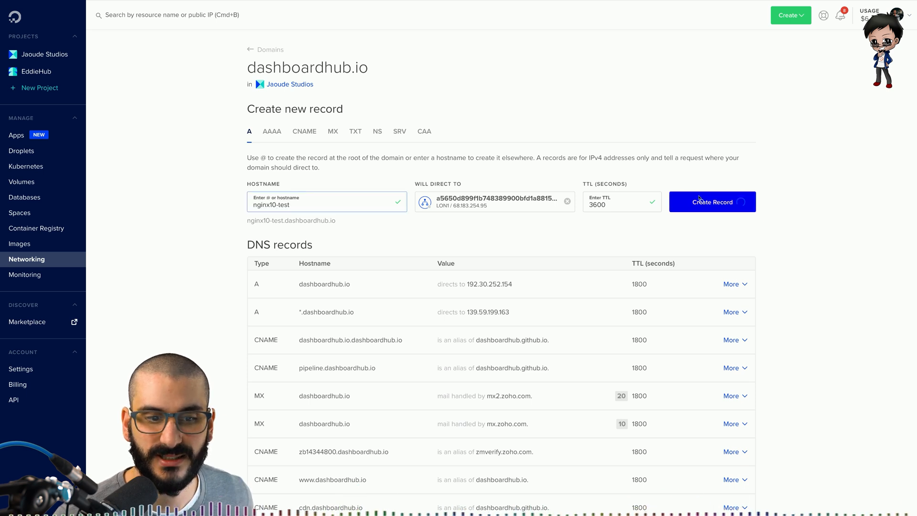
click(711, 202)
text(1)
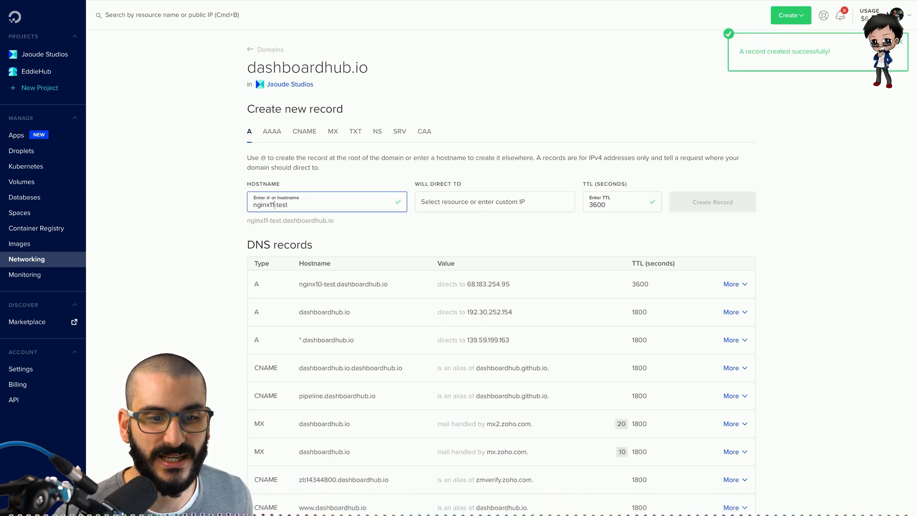
click(494, 201)
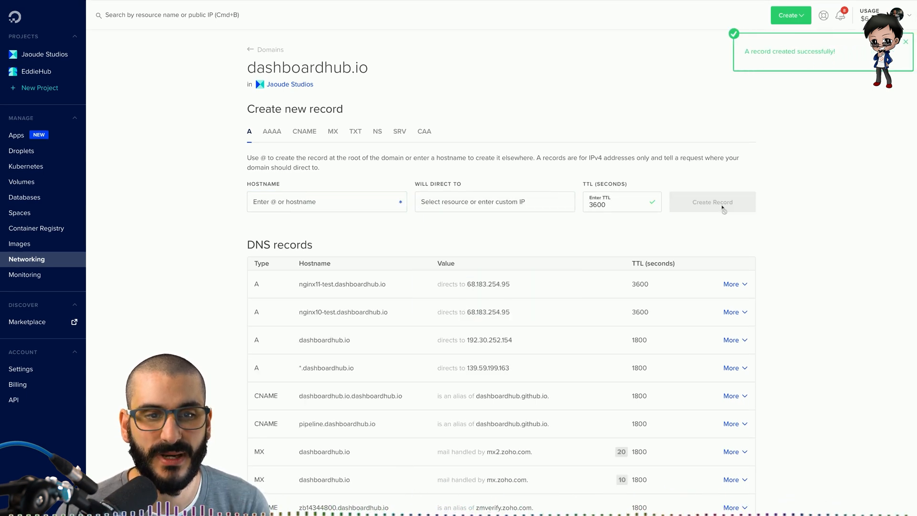
mouse_move(599, 253)
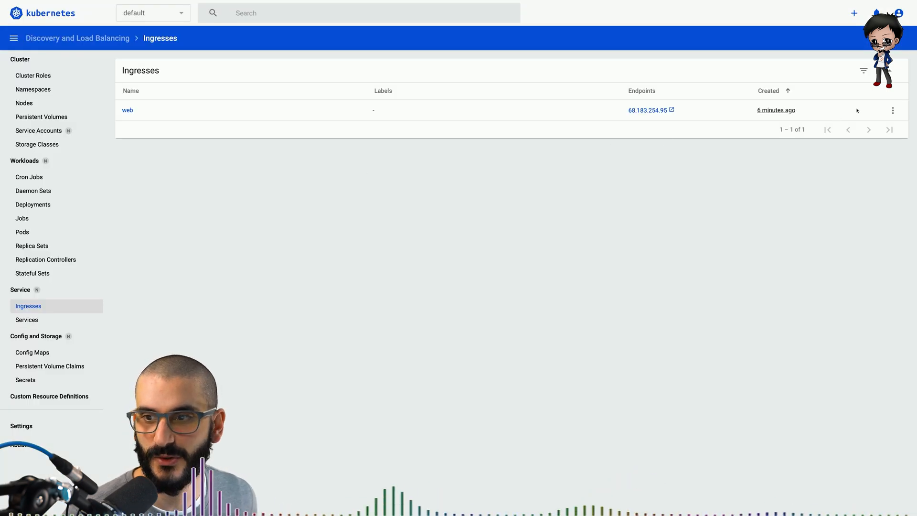
Step: Edit the web ingress YAML so the second rule targets nginx11, then update it
click(892, 110)
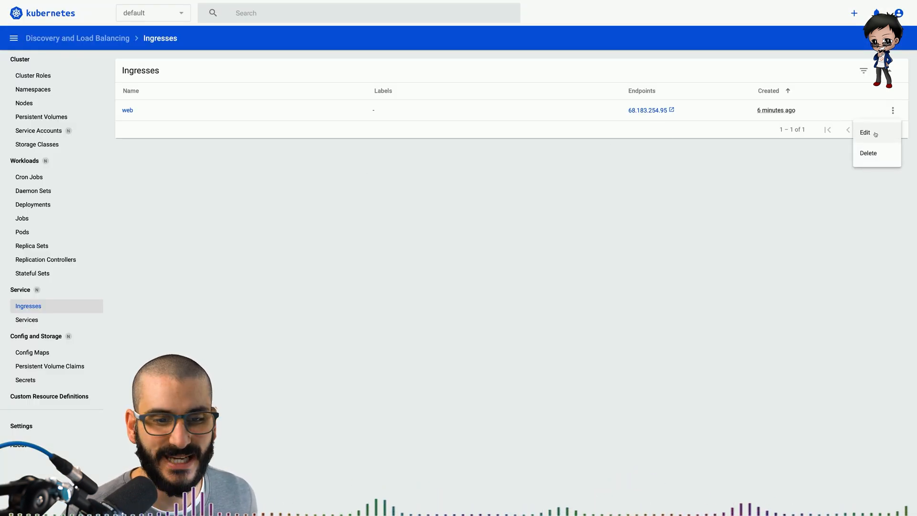
click(865, 133)
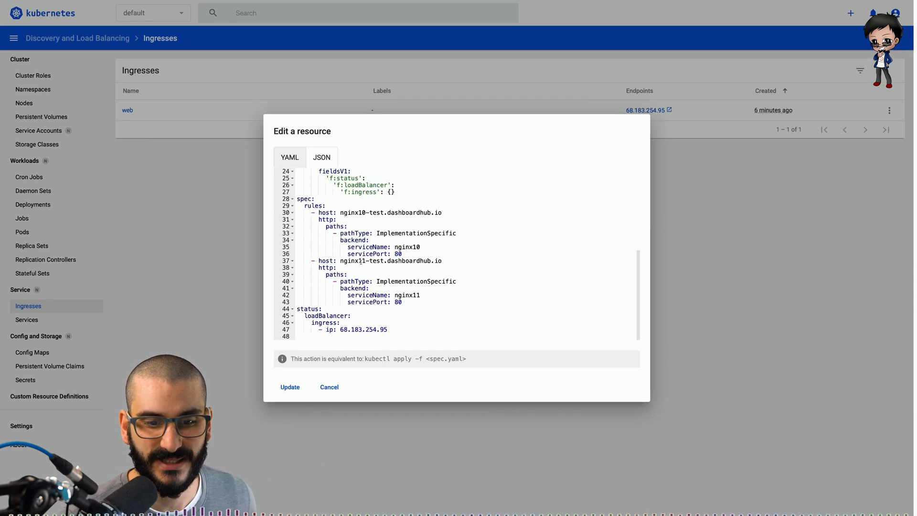
click(404, 302)
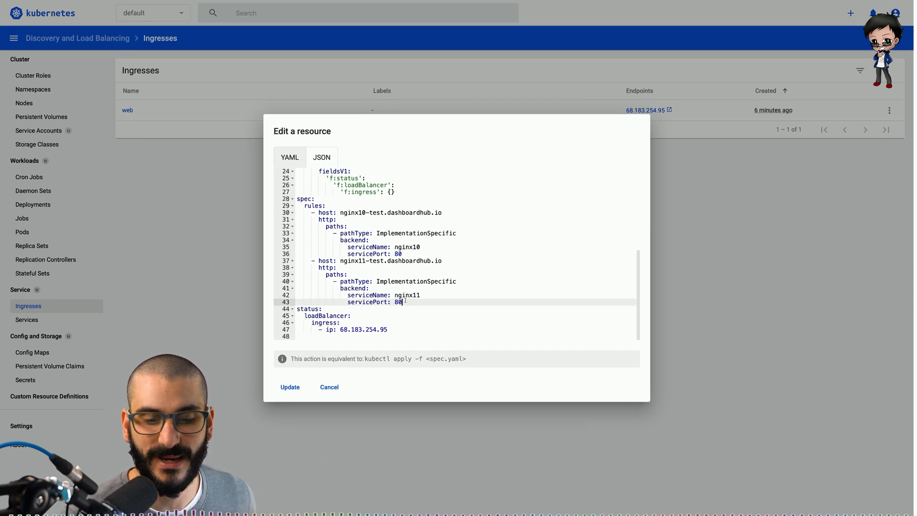
text(1)
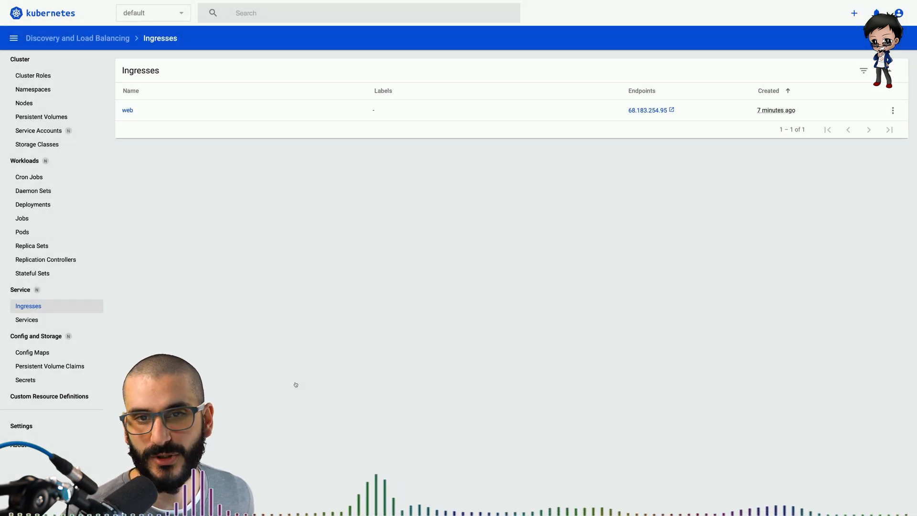
click(647, 110)
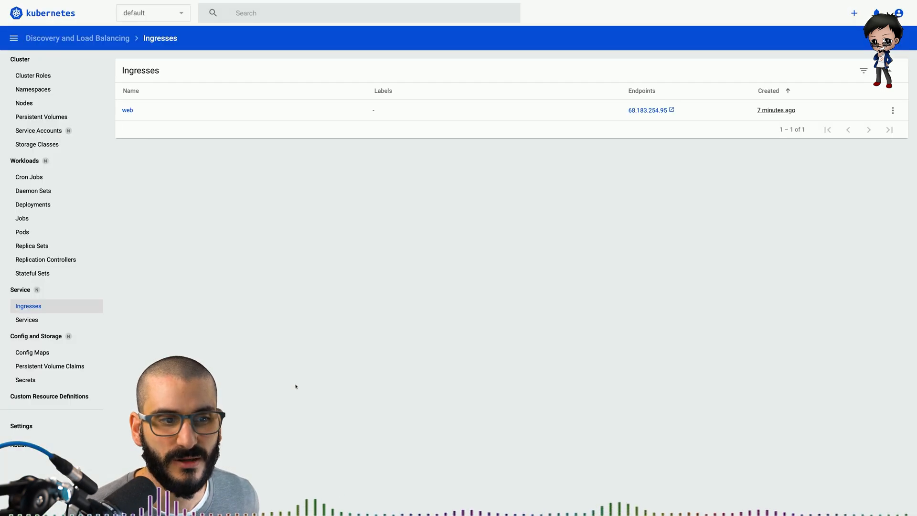
click(891, 110)
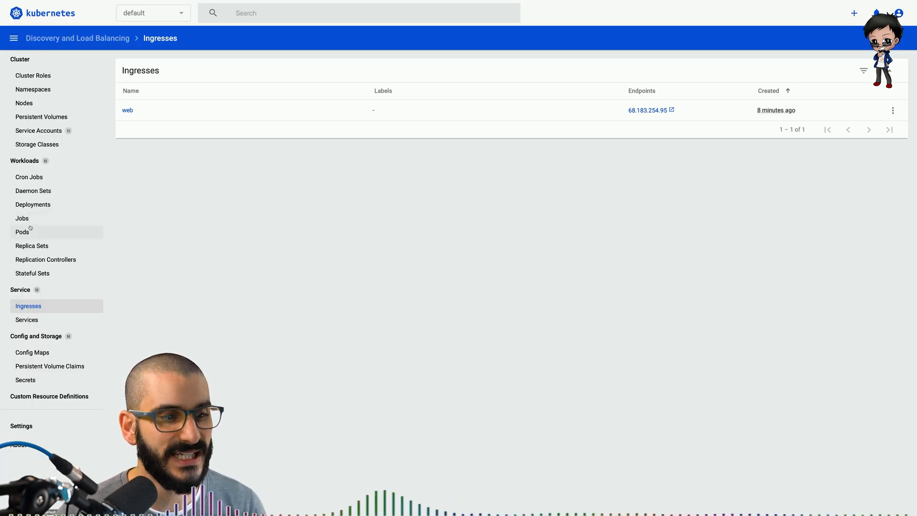
Step: Navigate via Deployments to the Services list showing nginx10, nginx11 and kubernetes
click(33, 204)
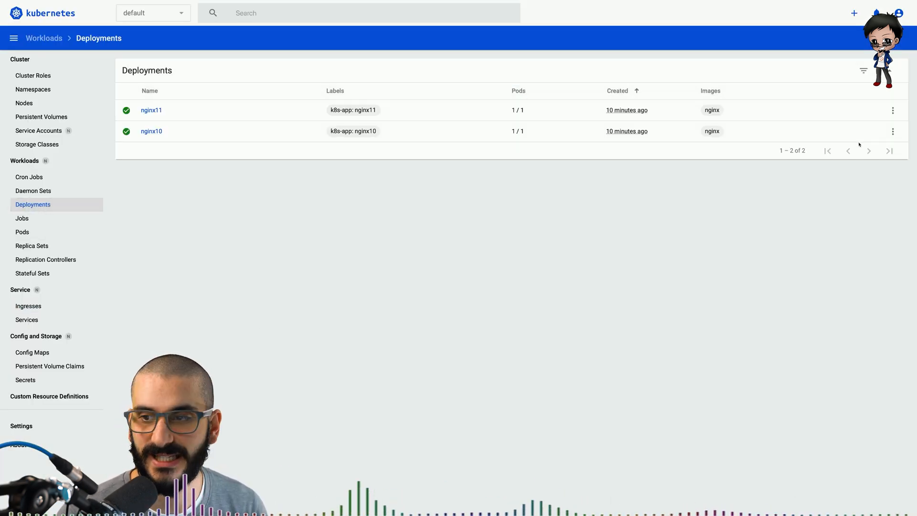
mouse_move(289, 294)
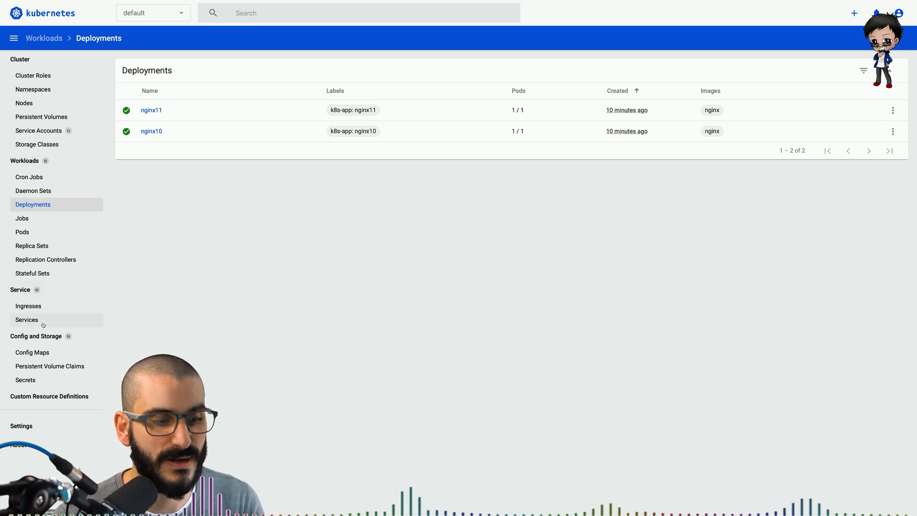
click(26, 319)
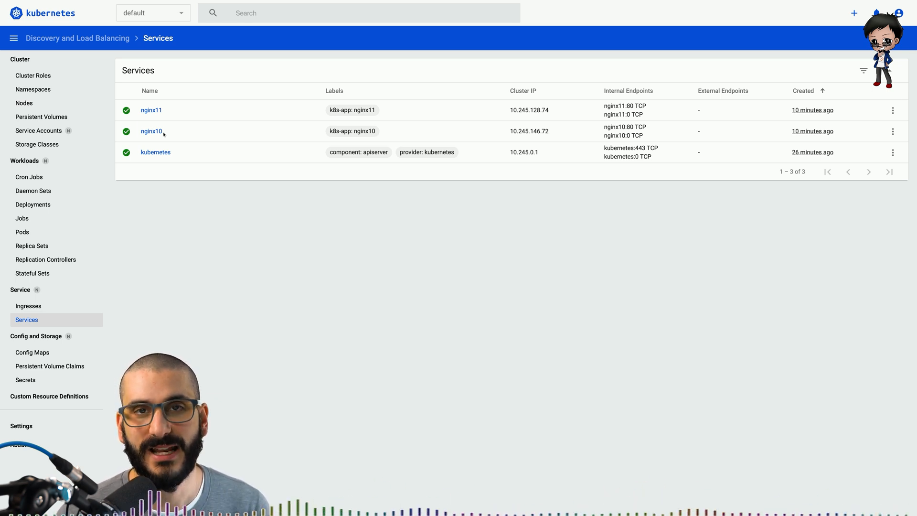
Step: Delete the nginx10 service and confirm the deletion prompt
click(33, 204)
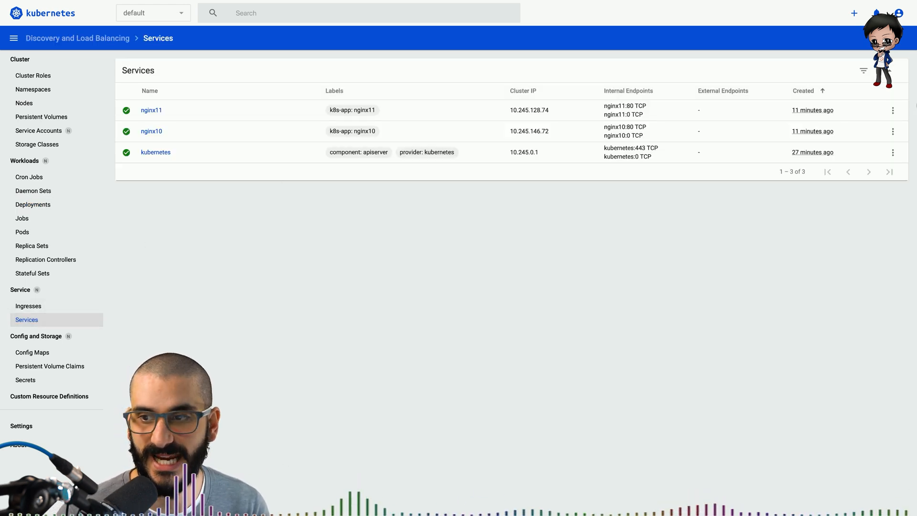
click(893, 131)
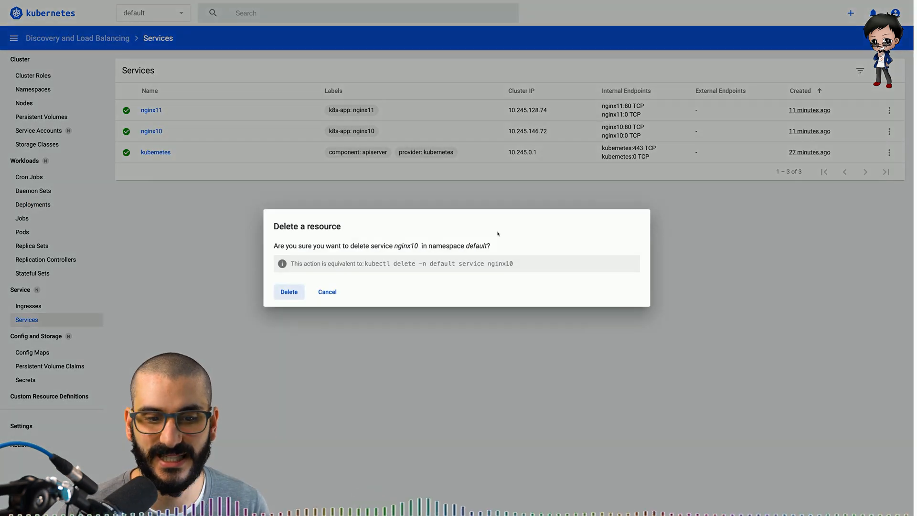
click(327, 292)
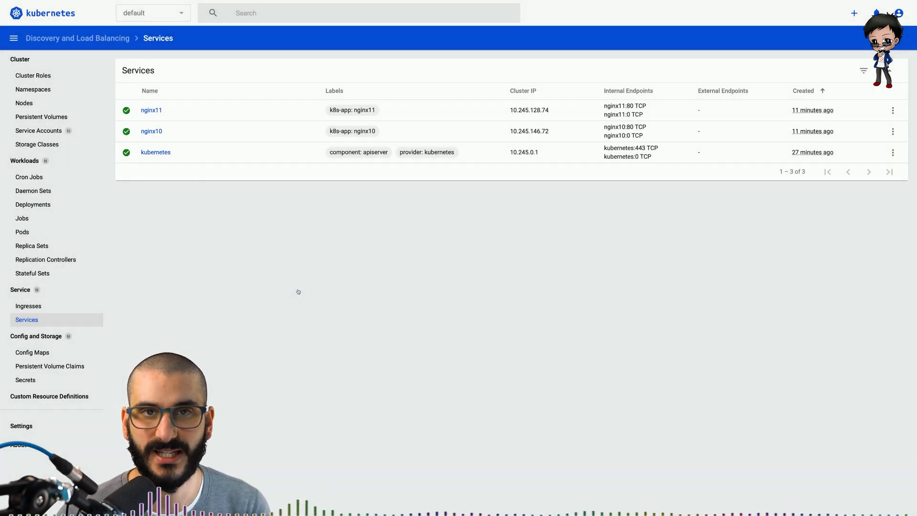